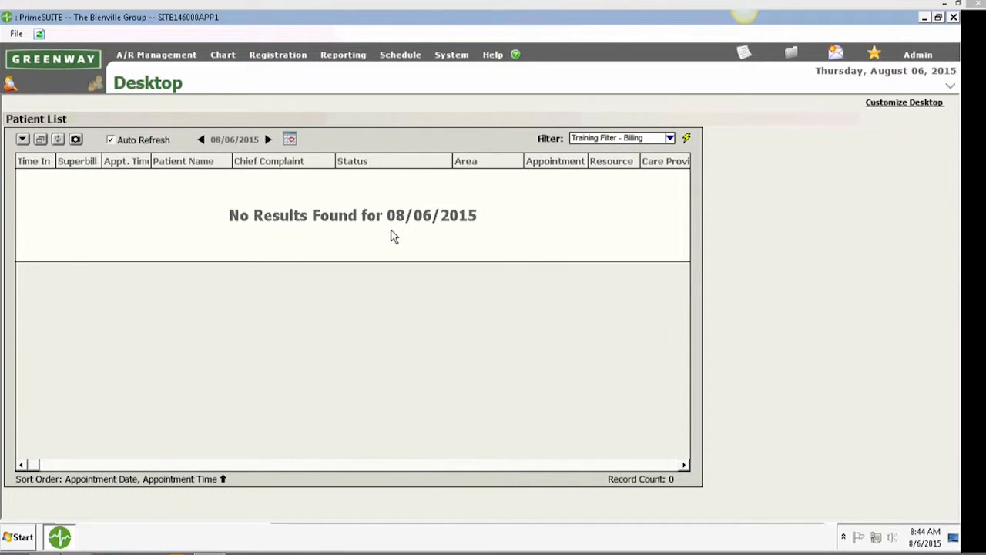
mouse_move(444, 170)
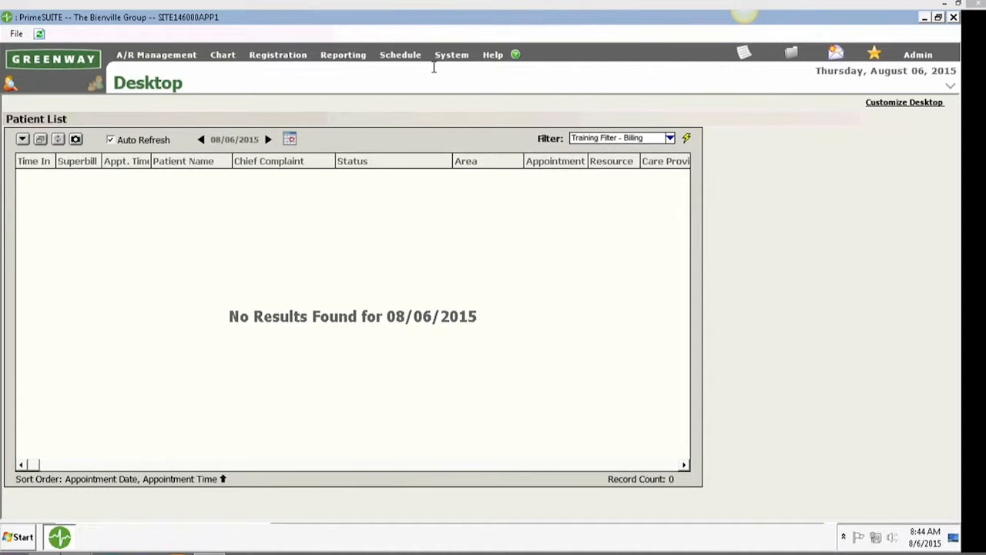
Show the System menu's administration options from the Desktop
left_click(452, 54)
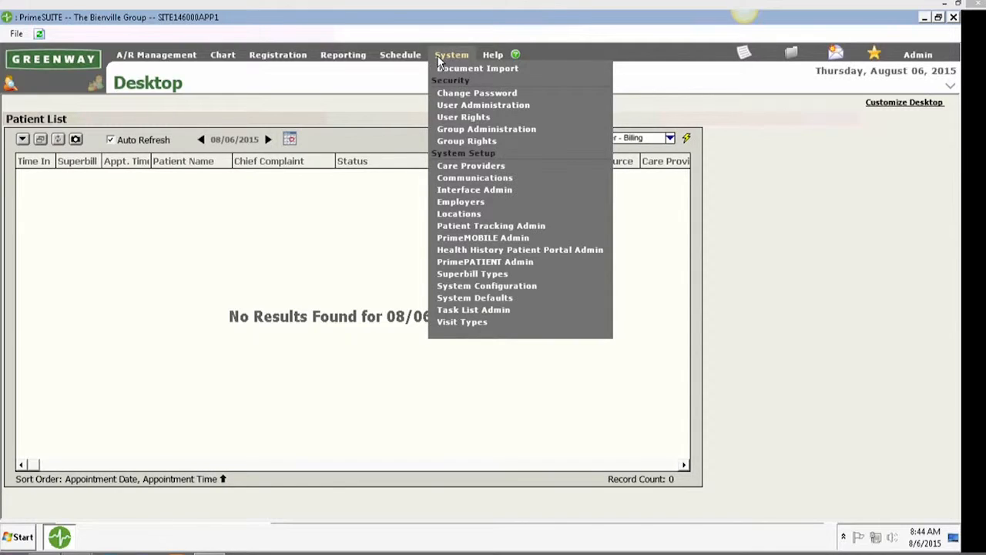
mouse_move(444, 105)
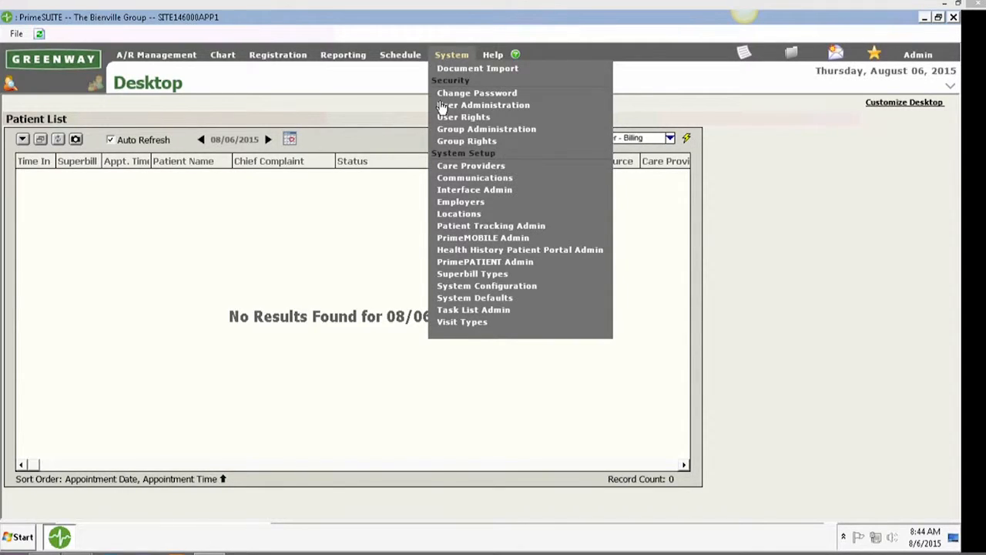
mouse_move(484, 105)
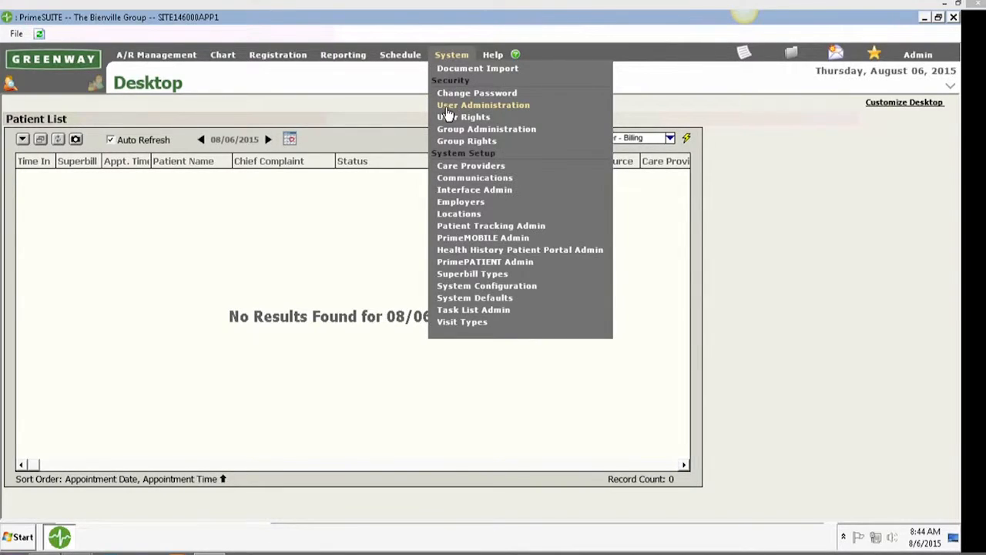
mouse_move(462, 118)
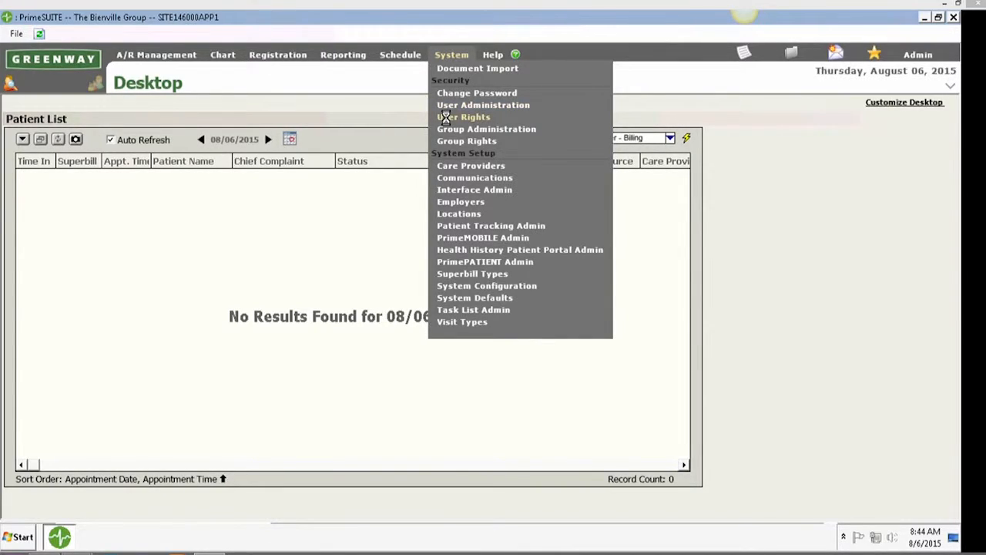
View allscripts1's System Settings rights under User Rights > System module
left_click(462, 117)
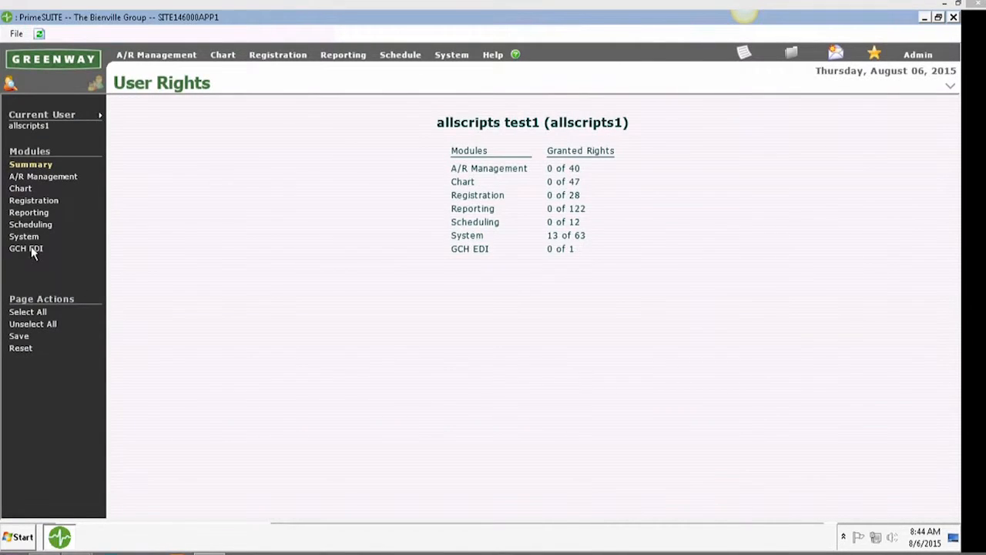
left_click(25, 236)
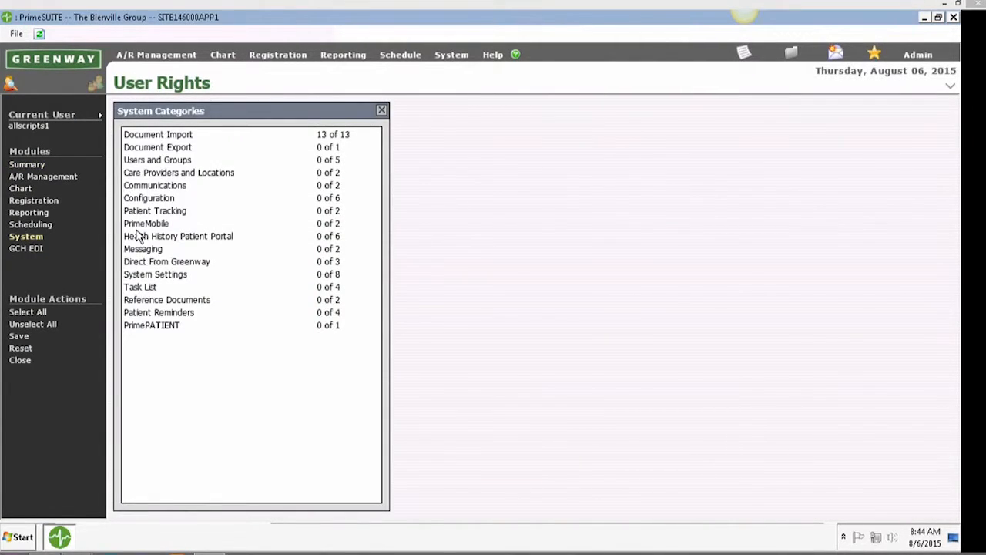
left_click(154, 274)
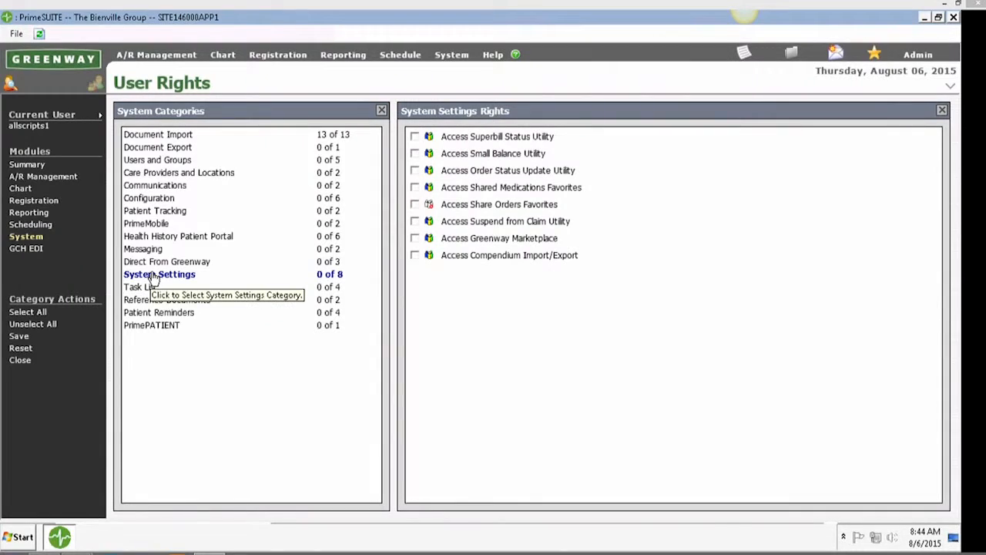
mouse_move(576, 191)
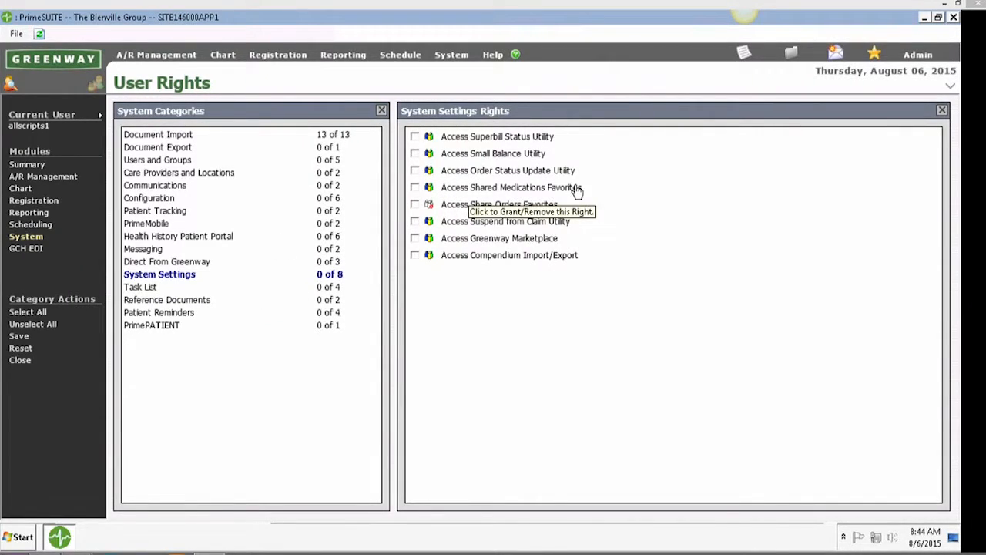
mouse_move(496, 64)
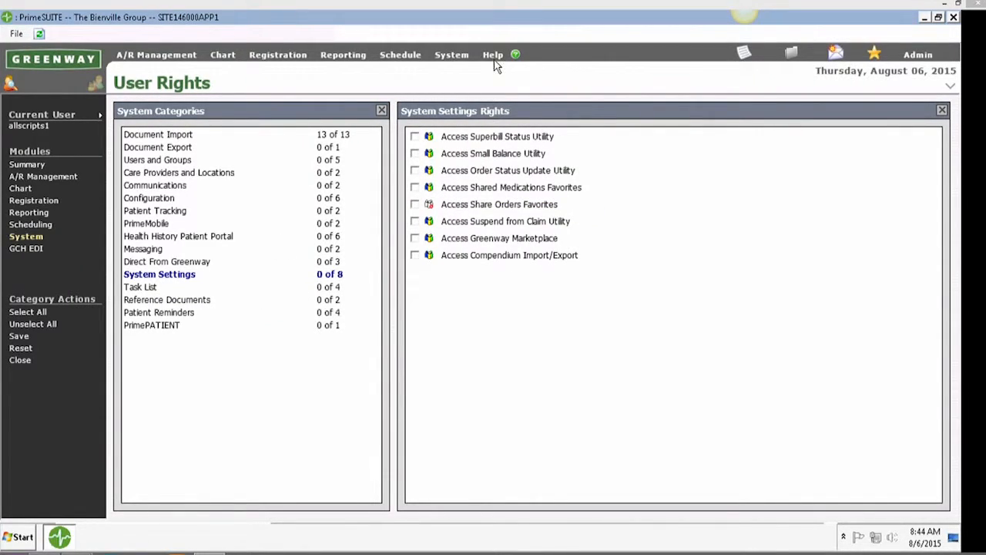
Reach the Utilities list on the System Settings page via Help
left_click(493, 54)
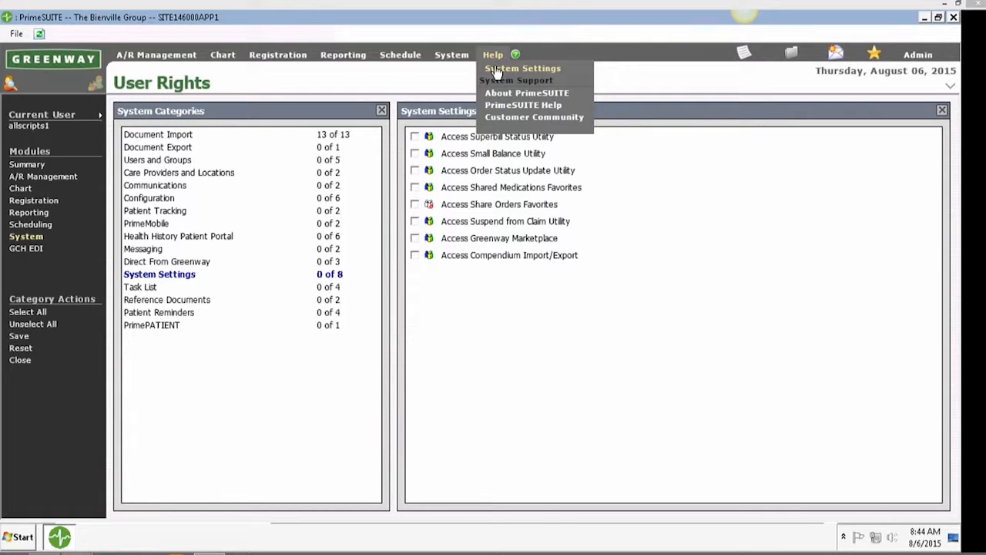
left_click(523, 68)
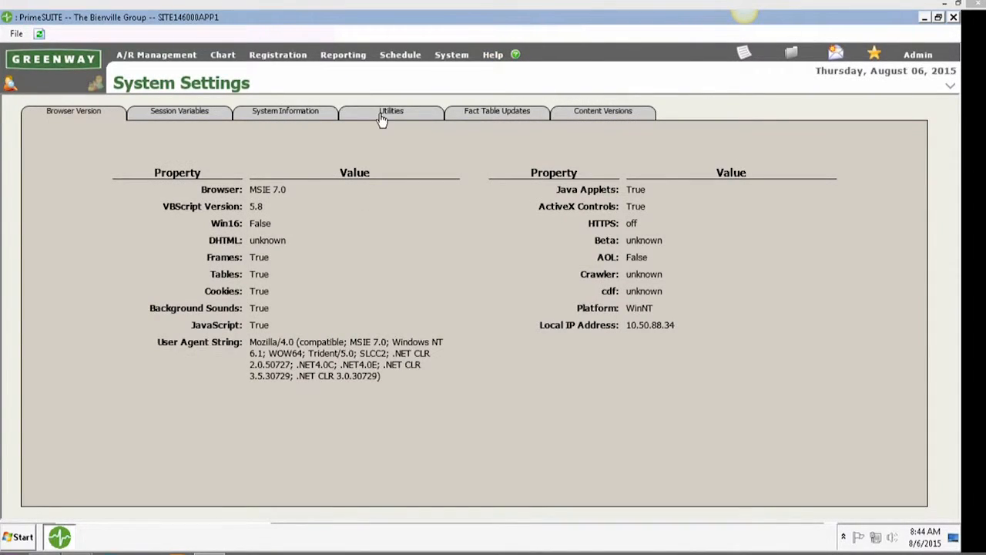
left_click(392, 111)
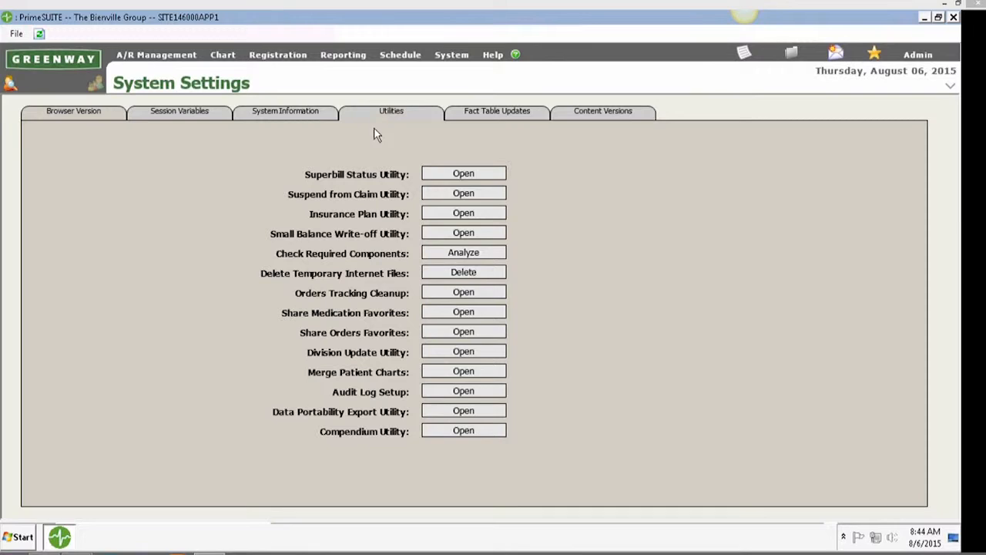
mouse_move(388, 316)
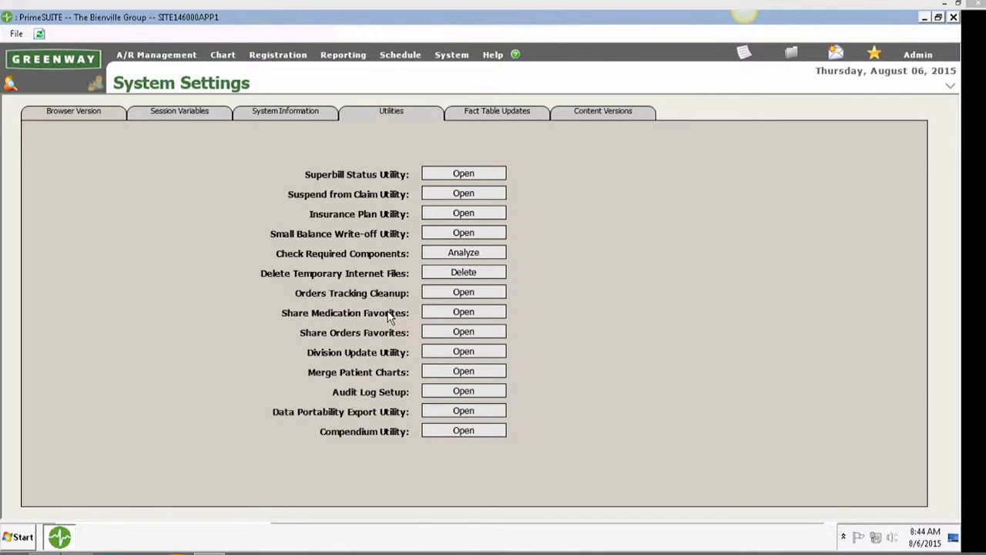
left_click(463, 312)
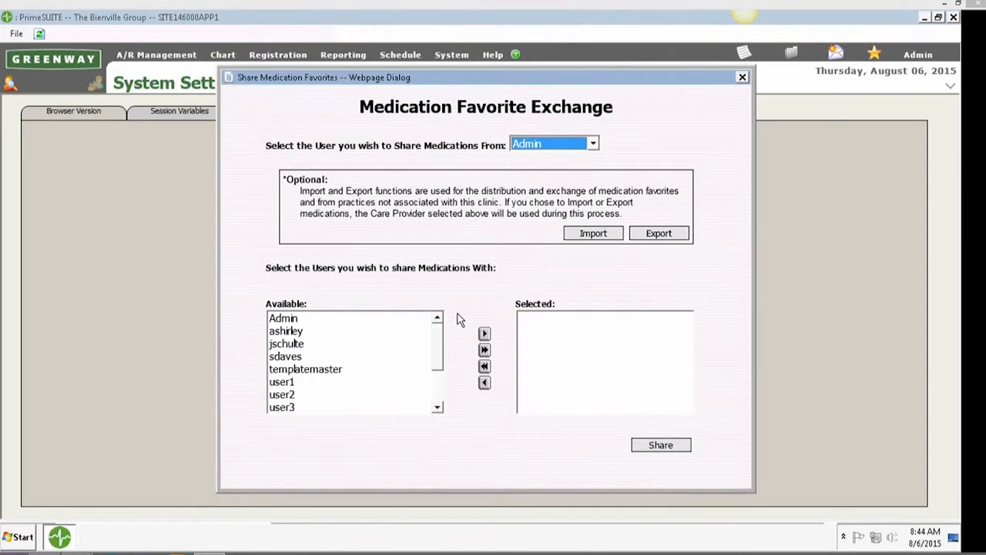
mouse_move(517, 173)
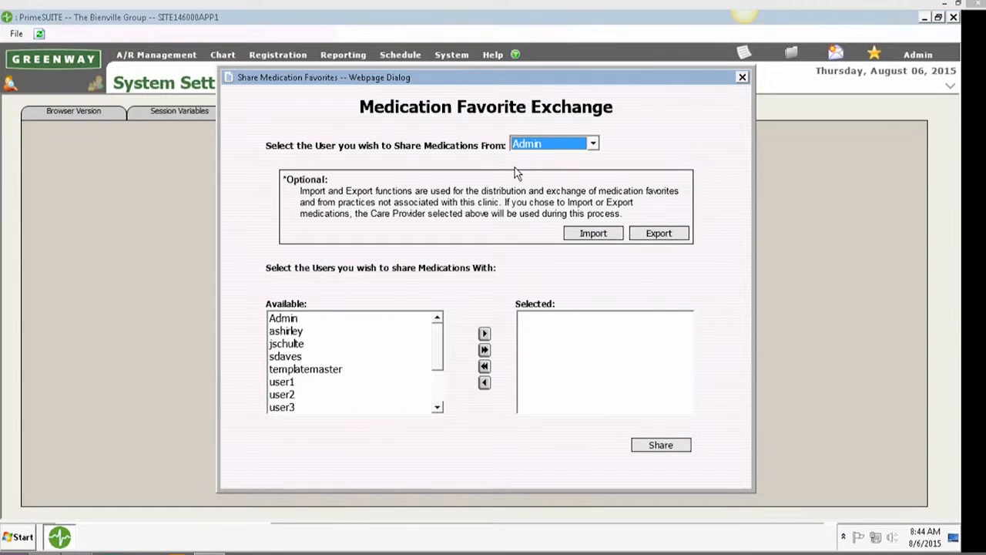
mouse_move(309, 326)
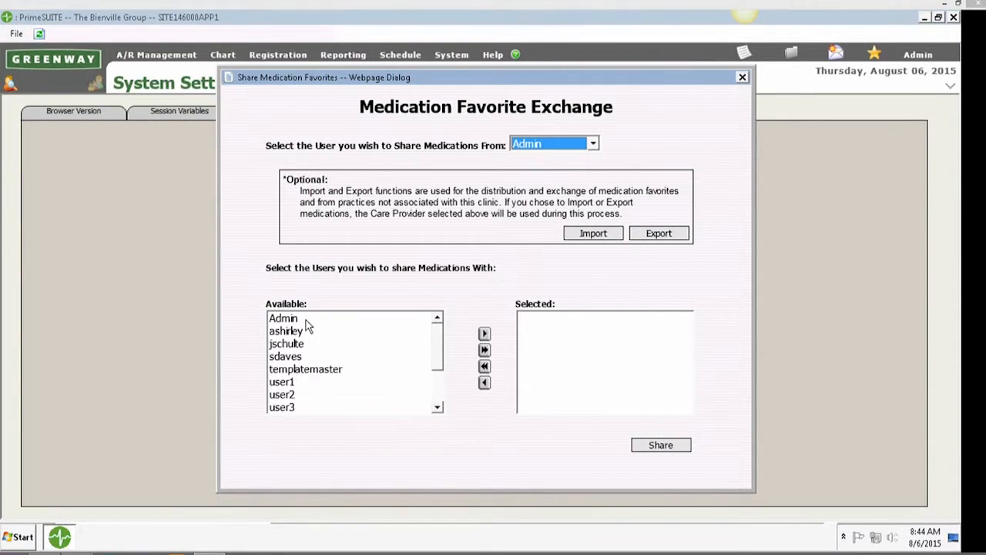
mouse_move(315, 370)
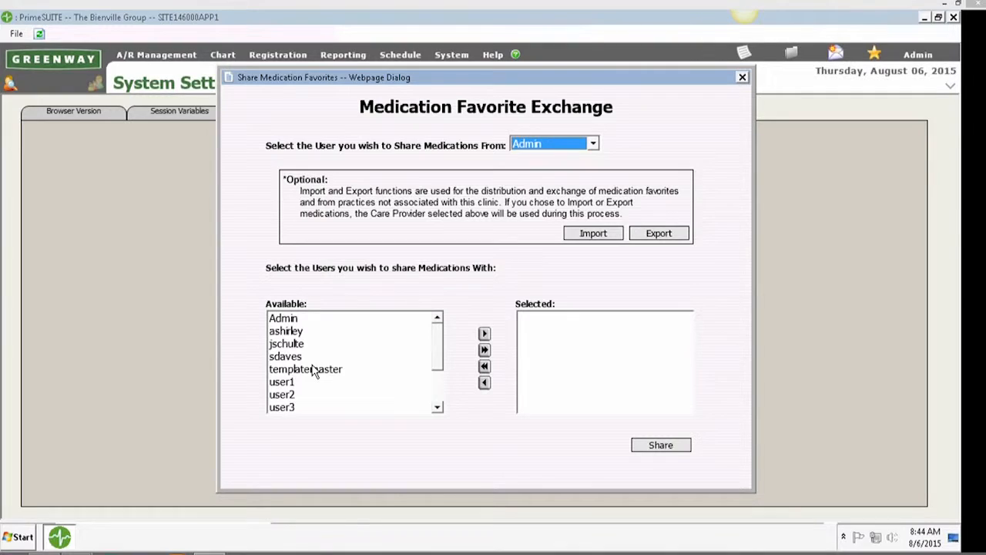
mouse_move(285, 358)
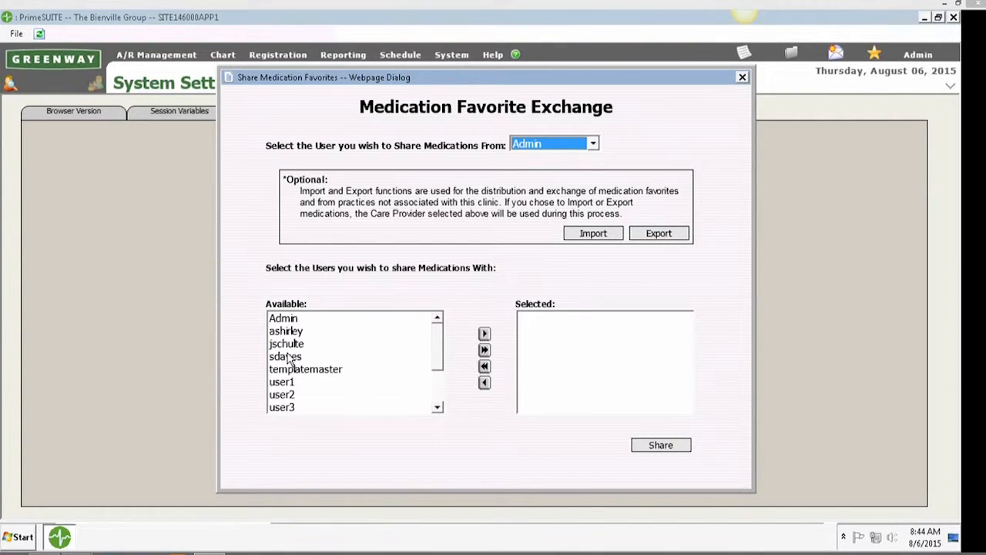
left_click(285, 356)
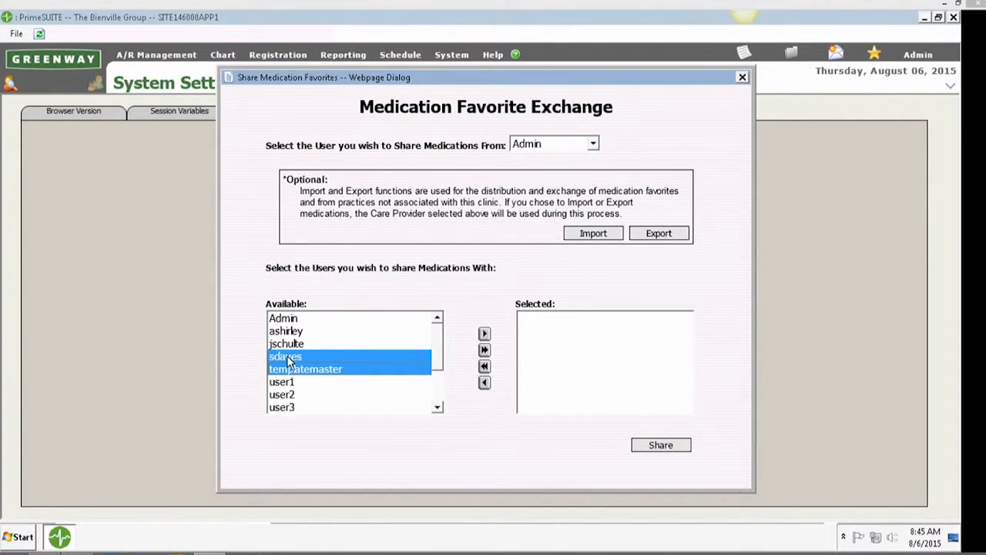
left_click(285, 357)
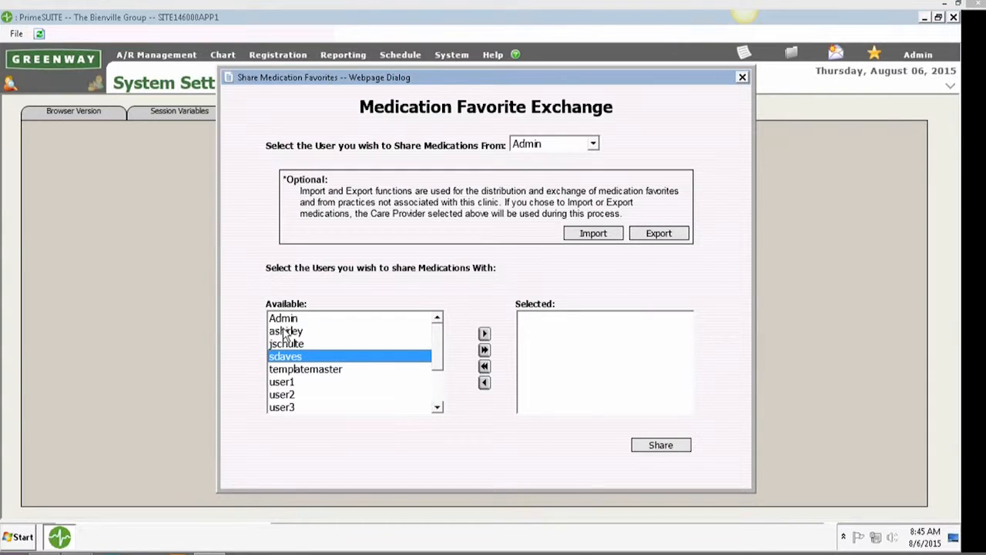
mouse_move(422, 353)
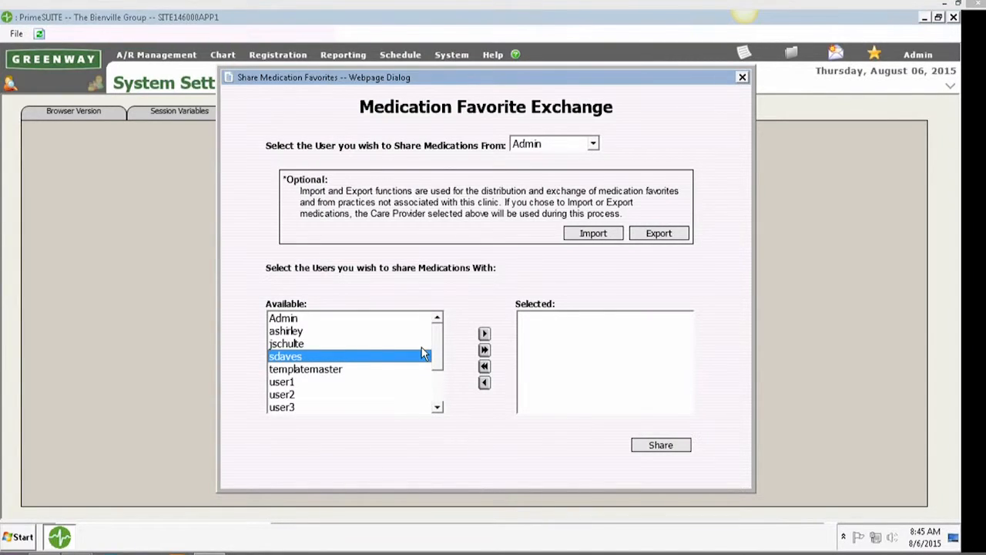
mouse_move(484, 333)
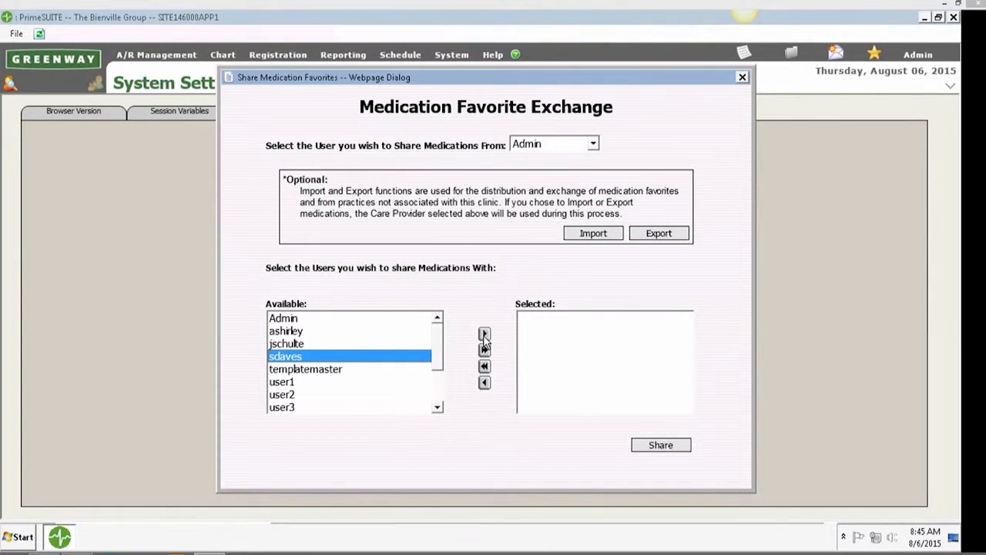
left_click(484, 333)
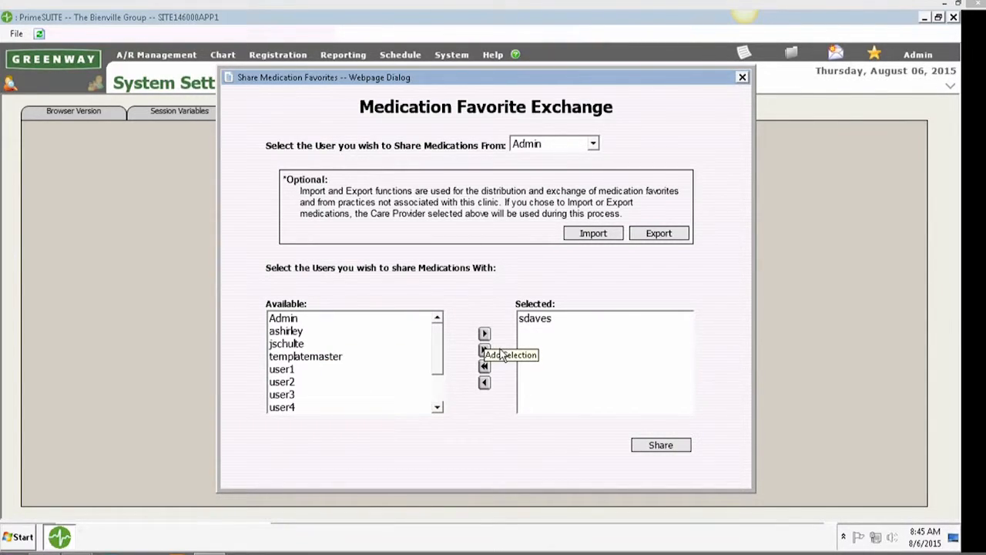
mouse_move(654, 450)
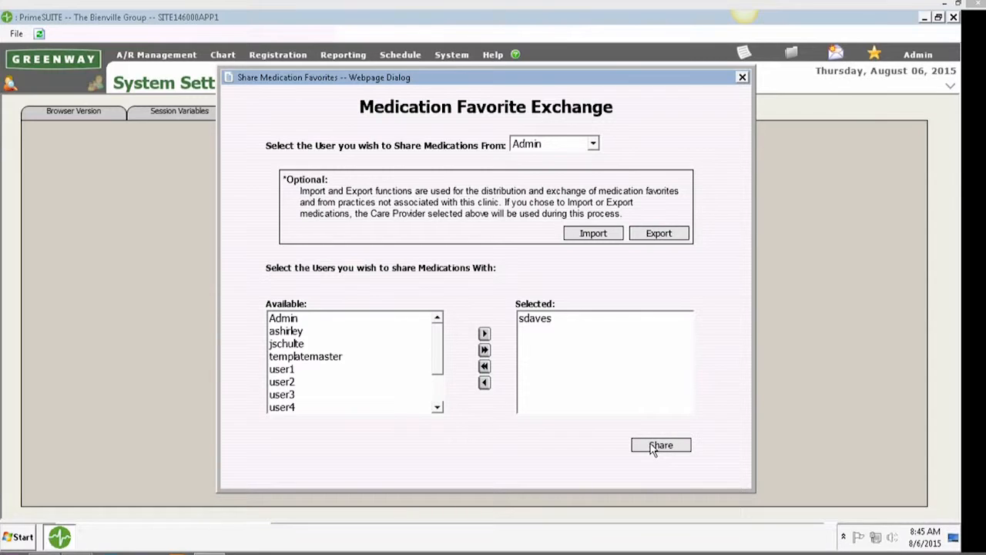
left_click(660, 445)
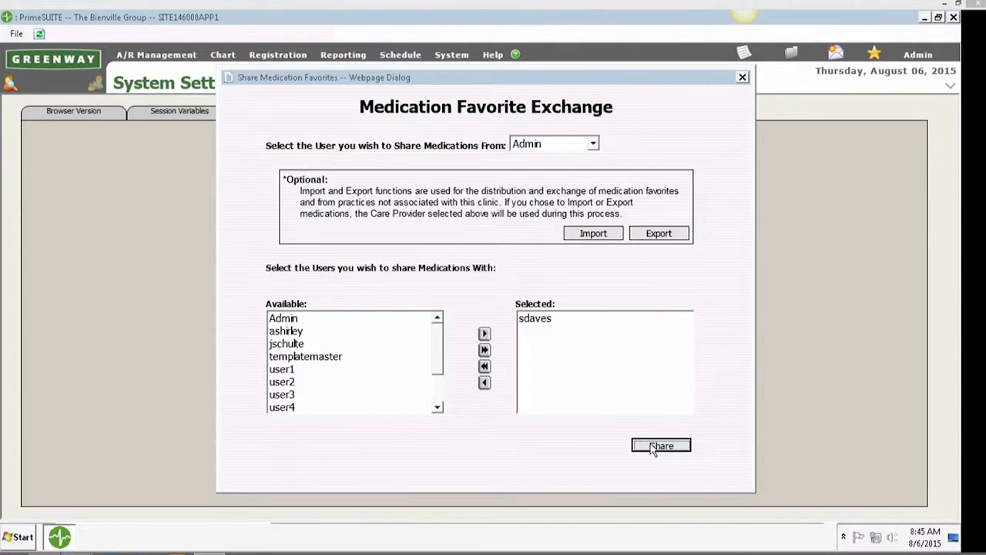
left_click(660, 445)
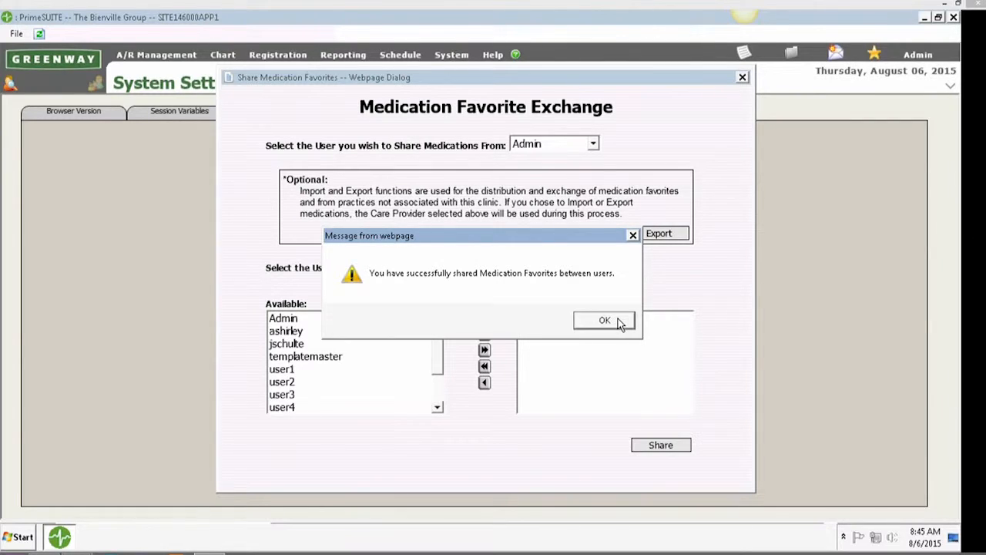
left_click(604, 319)
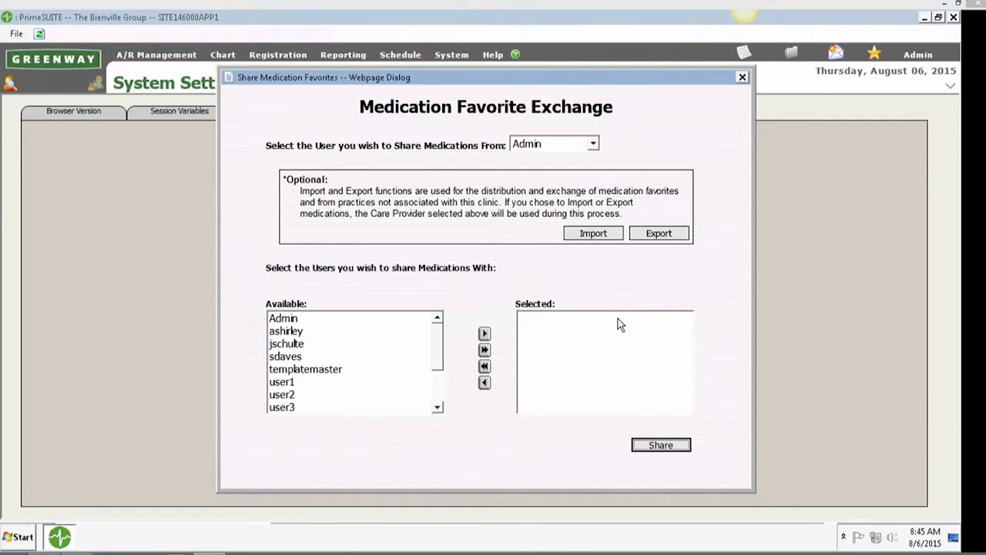
mouse_move(647, 336)
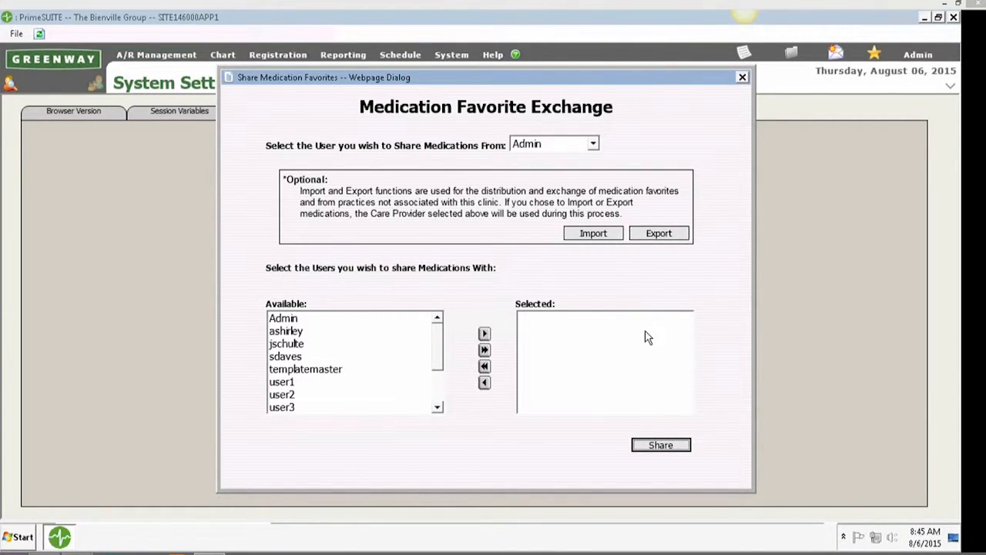